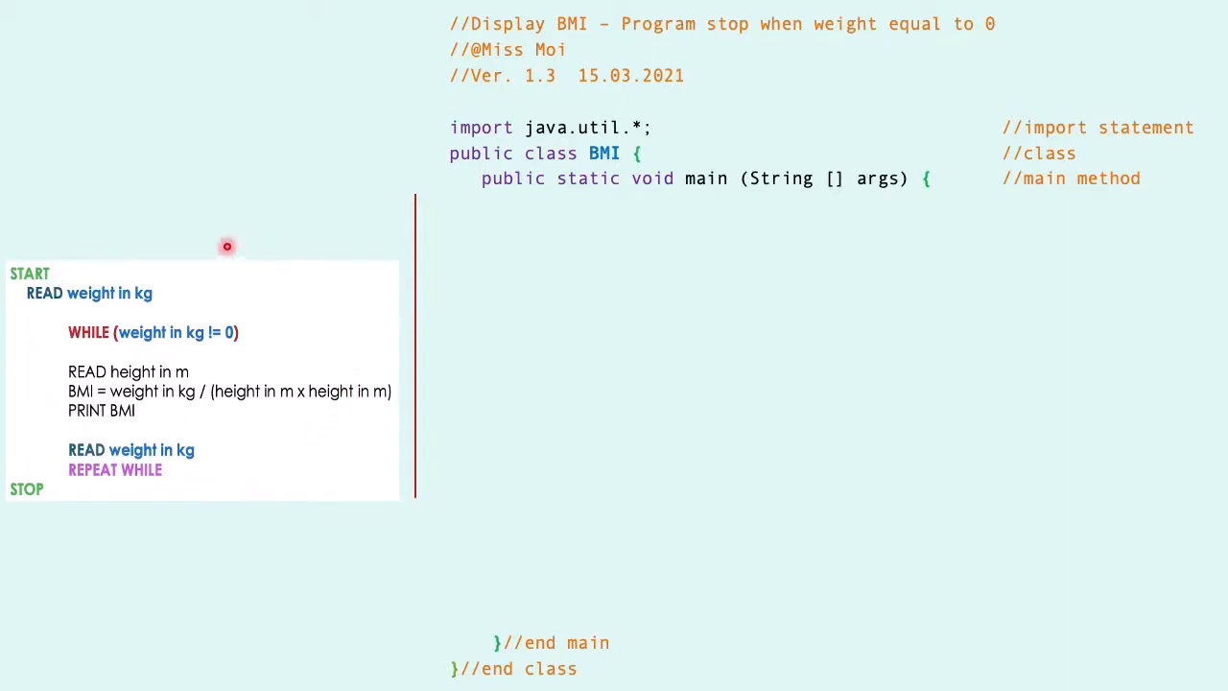
mouse_move(616, 46)
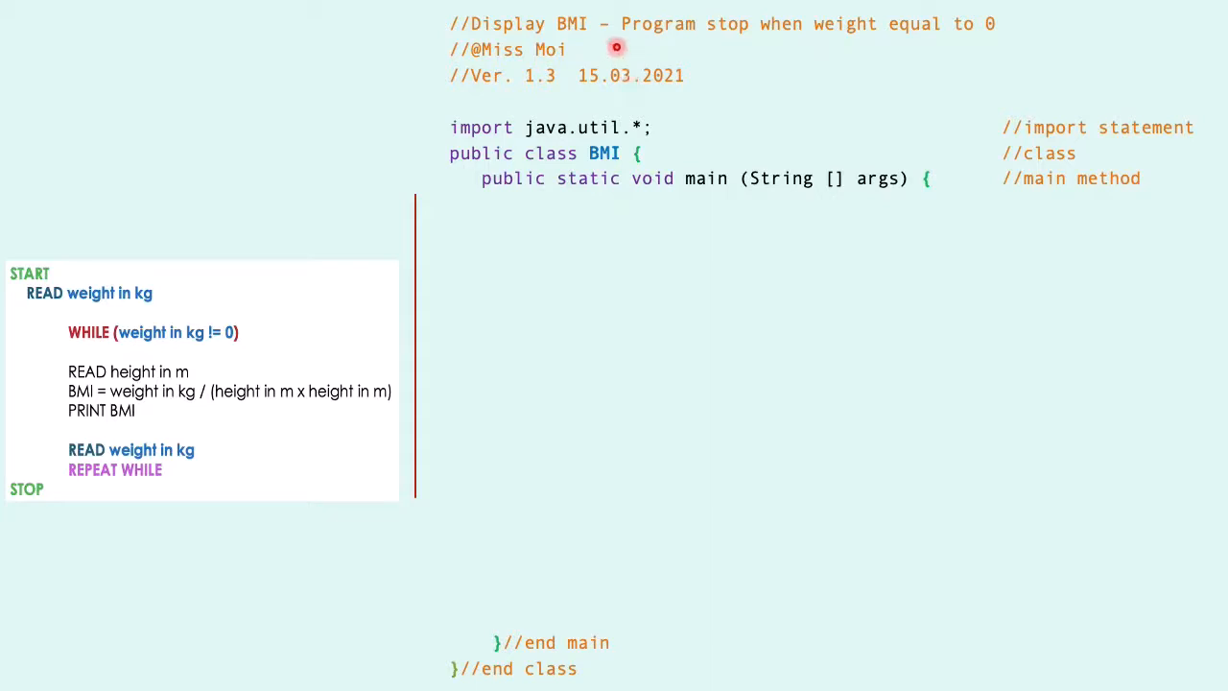
mouse_move(899, 44)
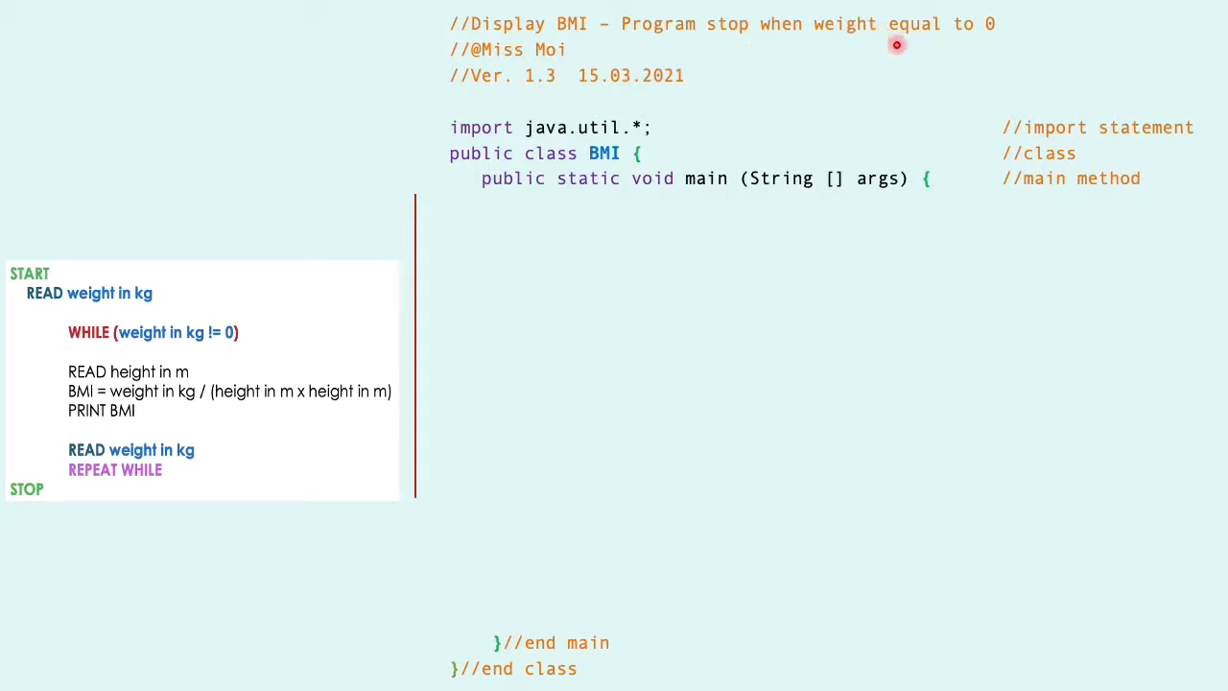
mouse_move(130, 311)
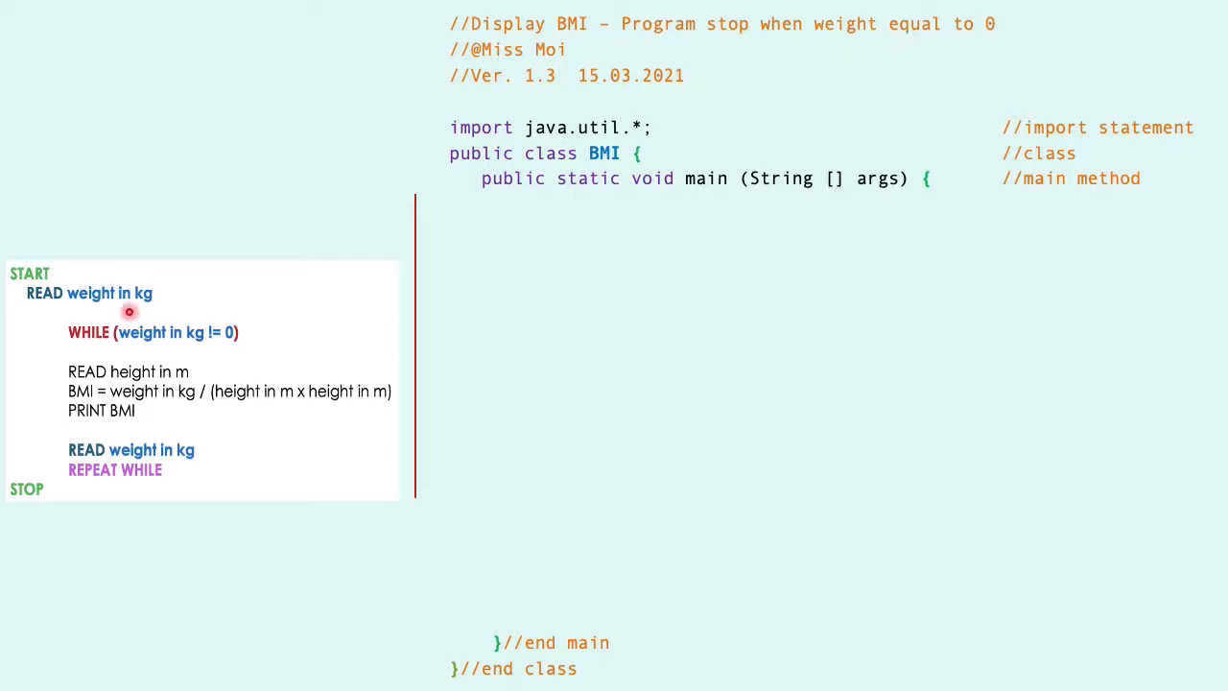
mouse_move(161, 311)
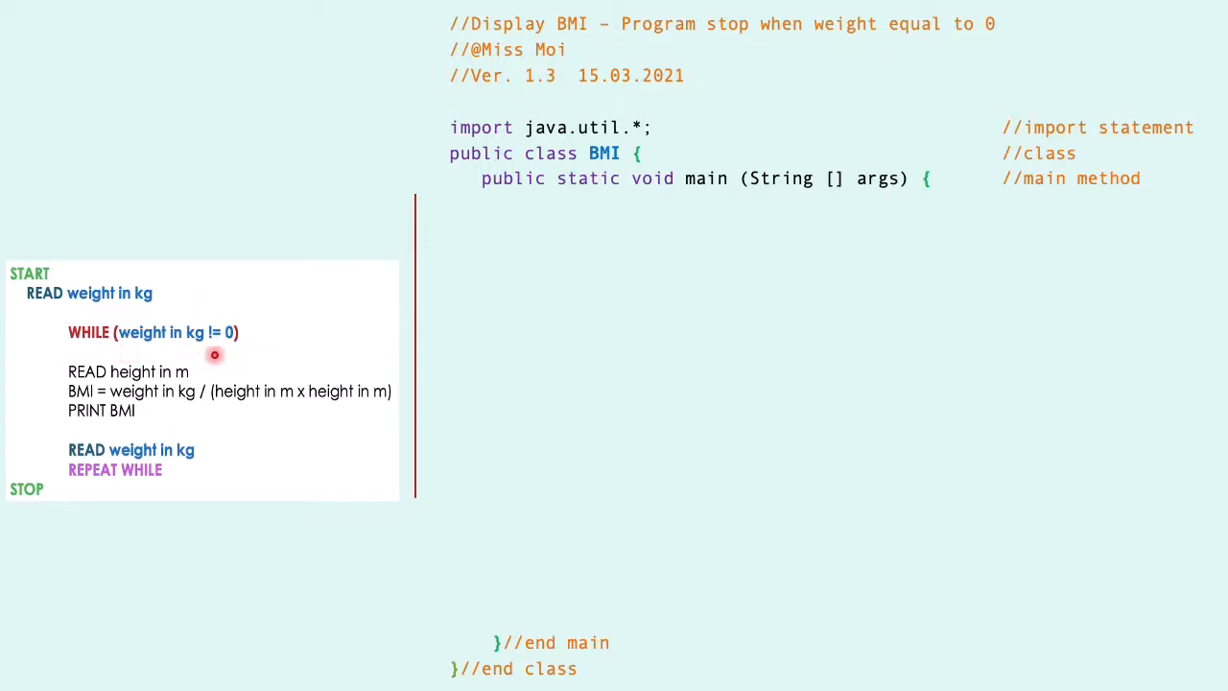
mouse_move(69, 292)
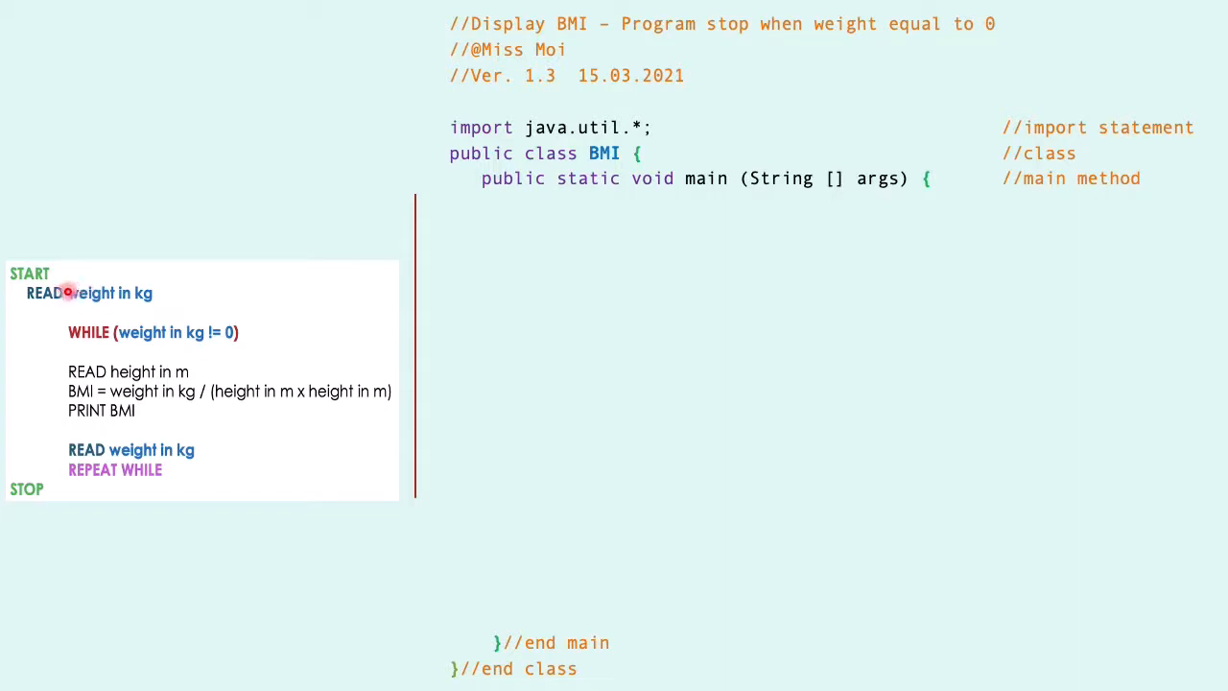
mouse_move(549, 291)
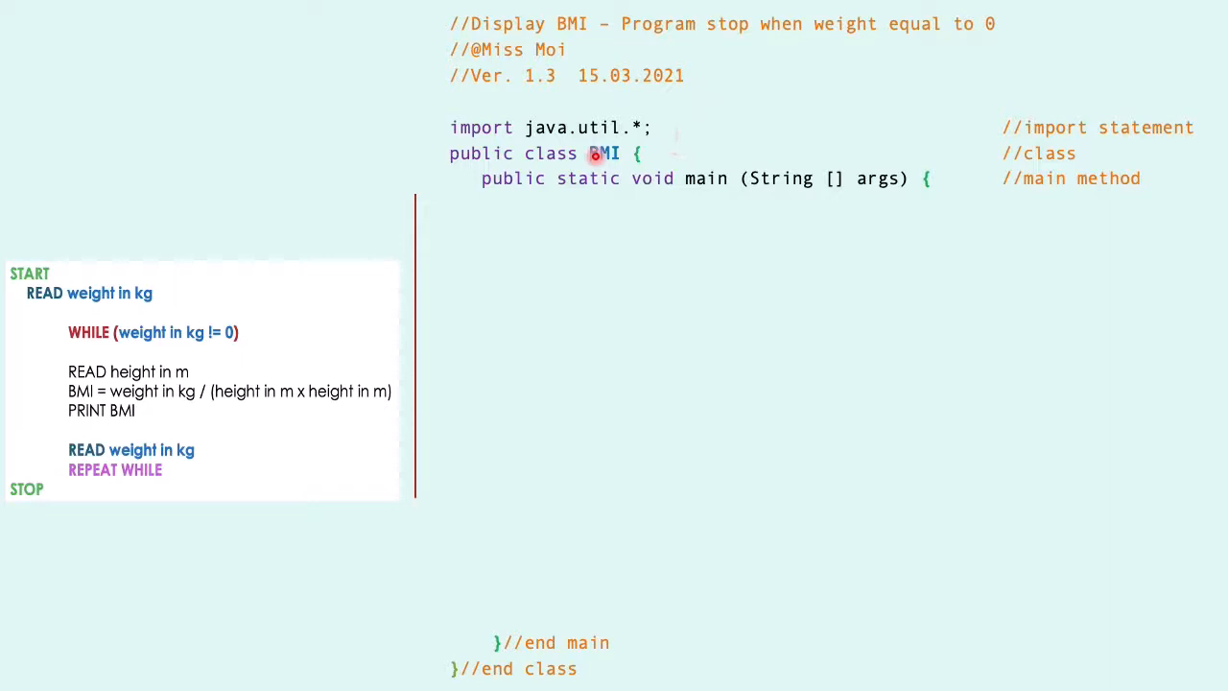
mouse_move(944, 179)
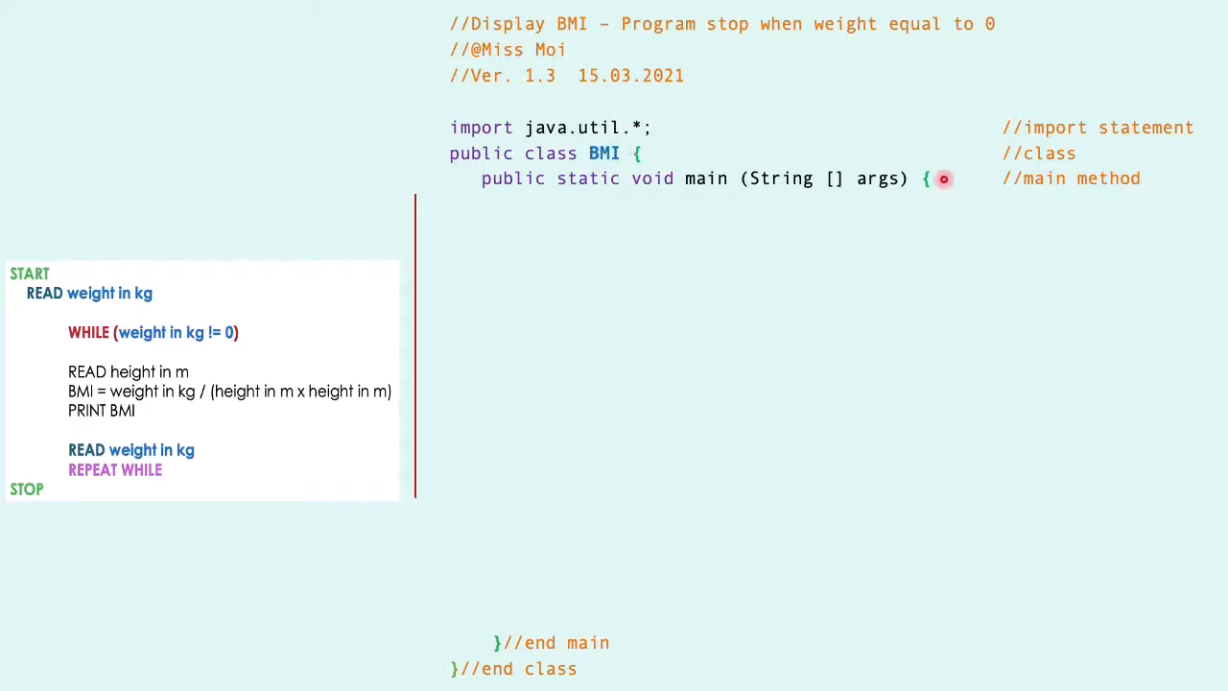
mouse_move(740, 359)
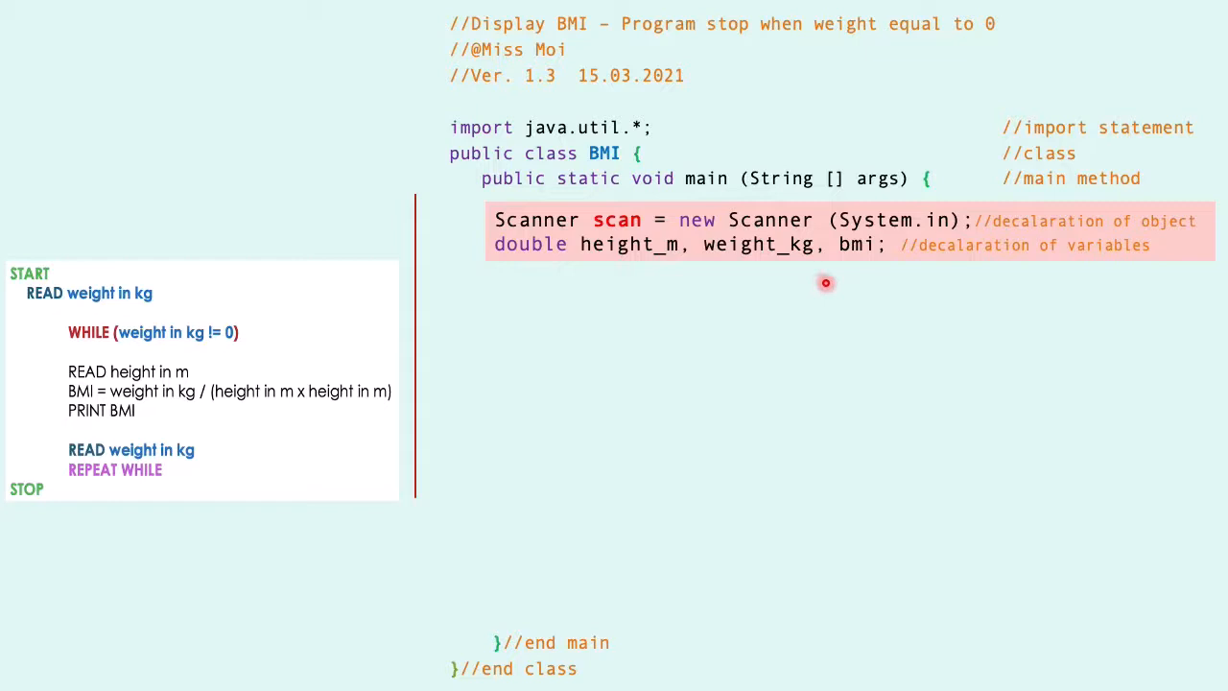
mouse_move(758, 276)
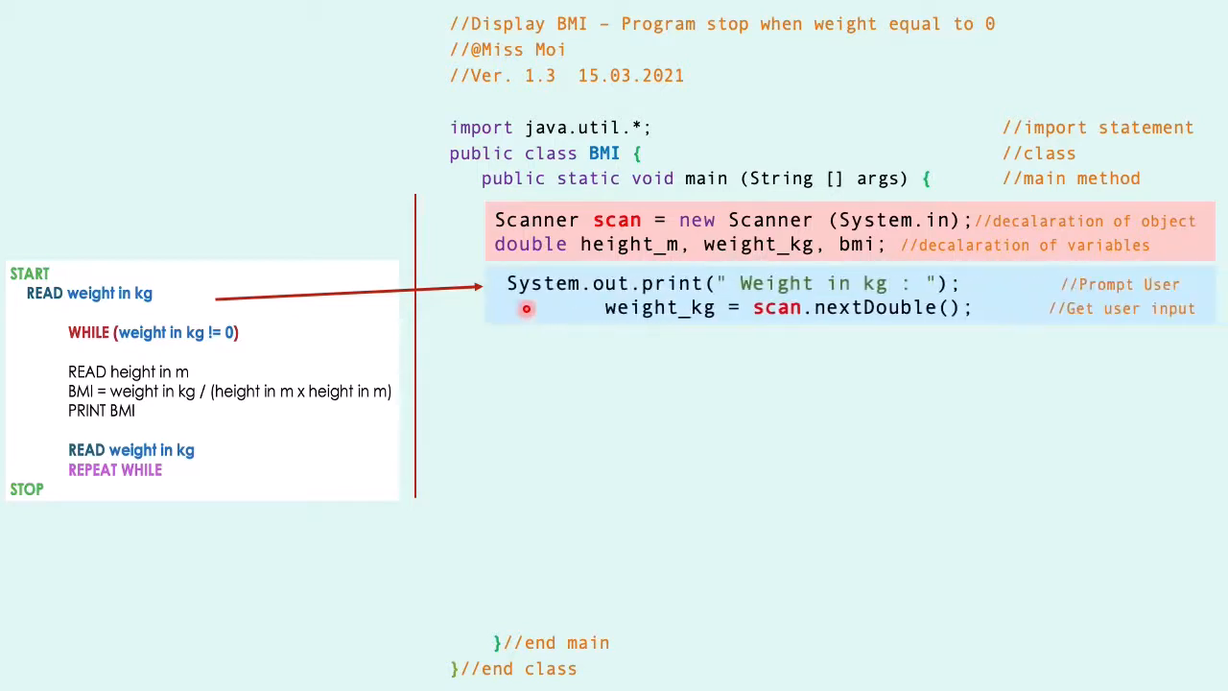
mouse_move(791, 277)
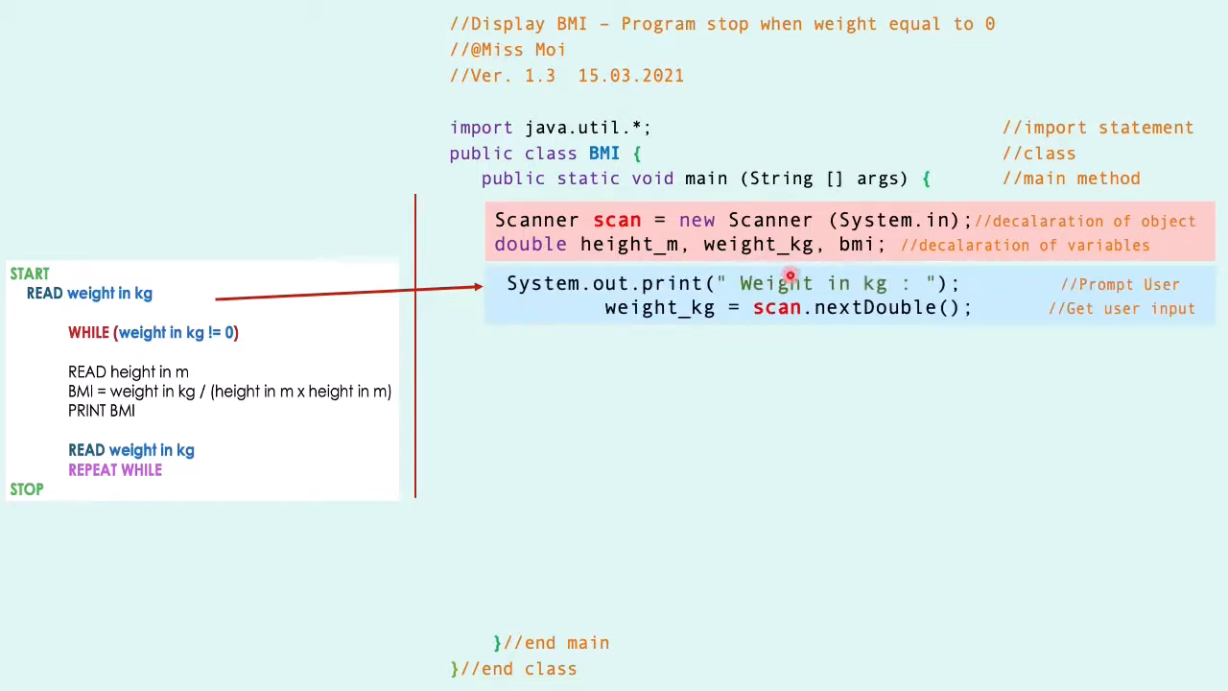
mouse_move(868, 327)
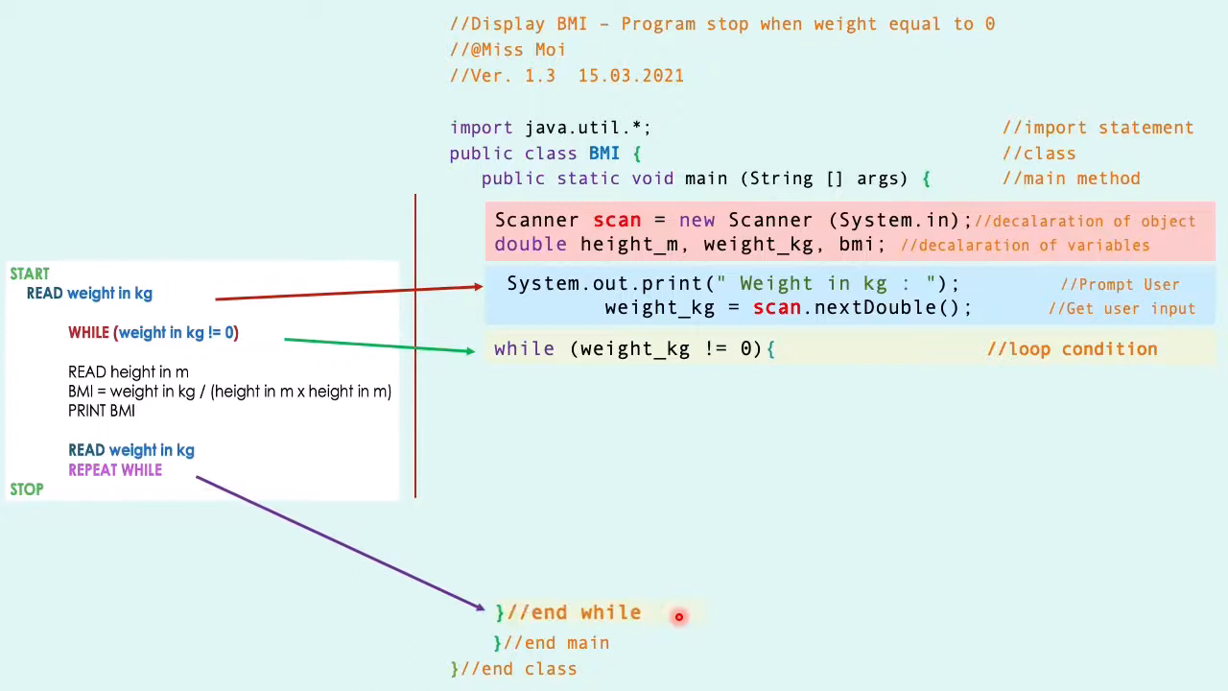
mouse_move(515, 643)
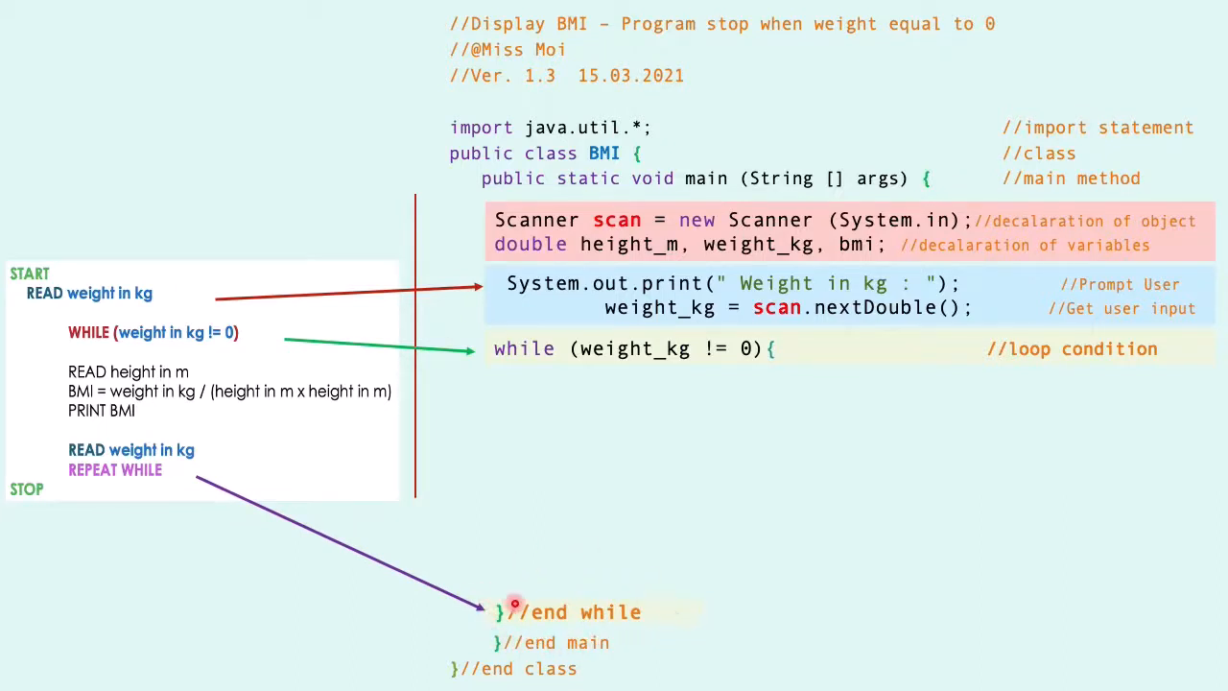
mouse_move(645, 549)
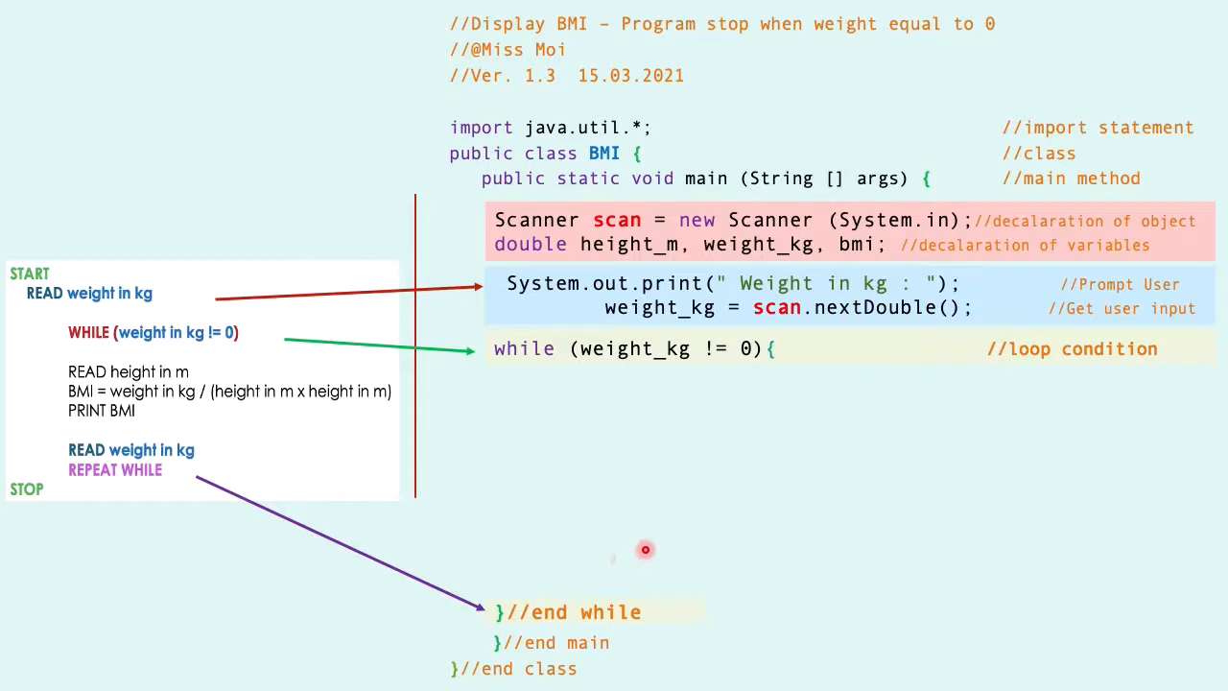